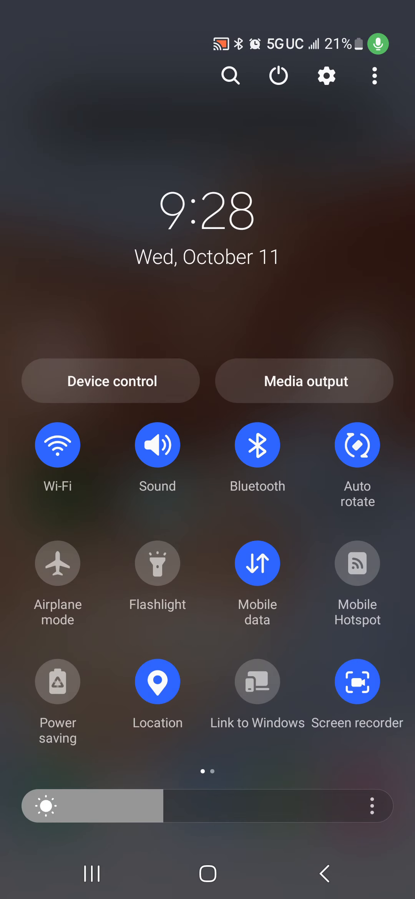
Step: Enable airplane mode and acknowledge the charging-port moisture warning with OK
left_click(58, 564)
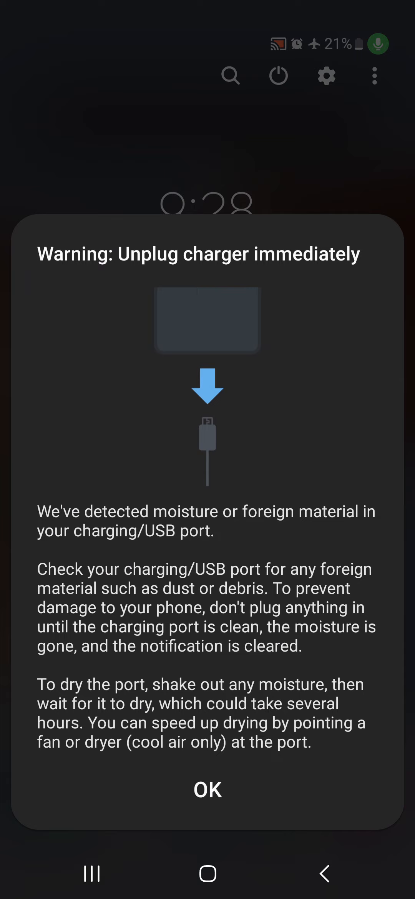
left_click(207, 789)
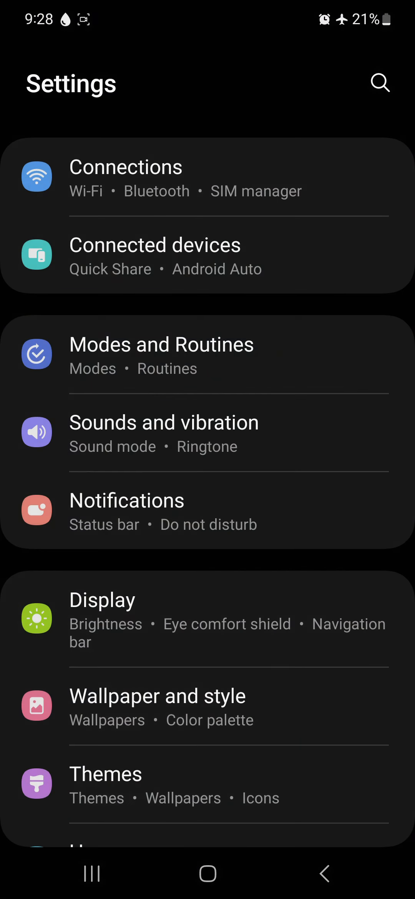
Step: Search the installed apps list for 'sma' to locate SmartSwitch
scroll("down", 3)
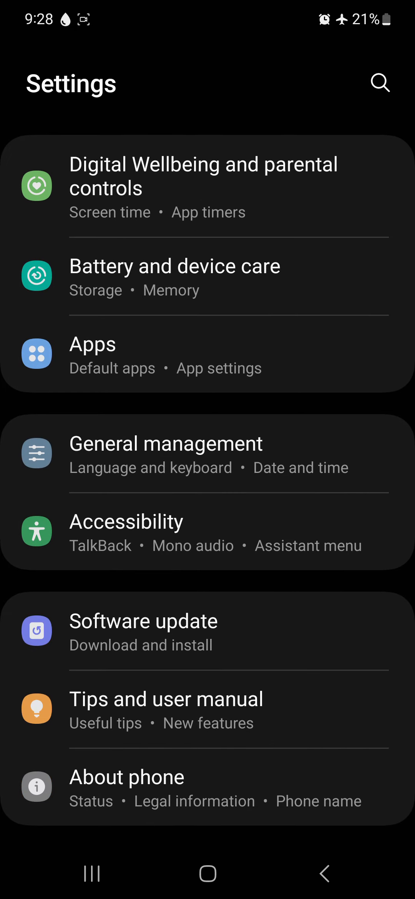
left_click(92, 344)
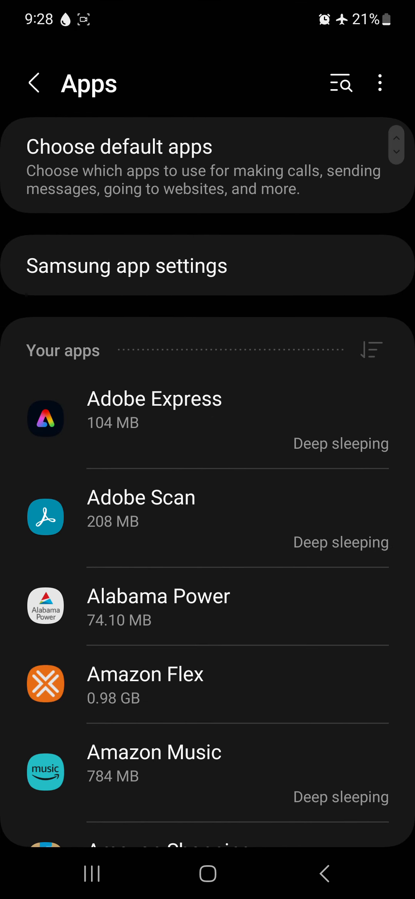
scroll("down", 3)
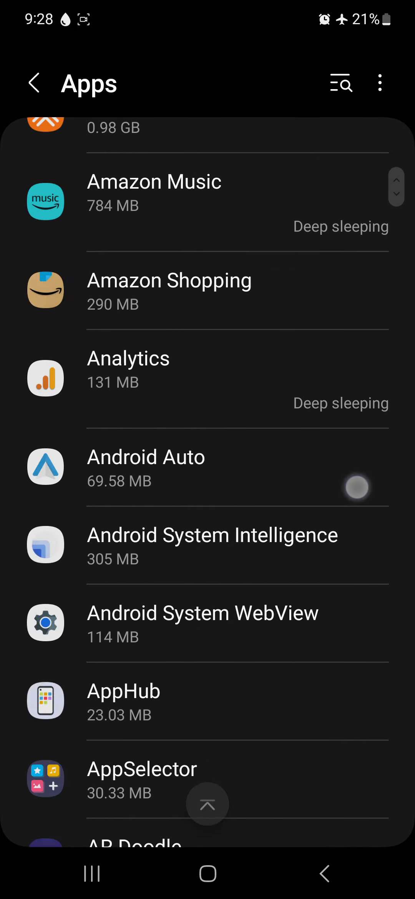
scroll("down", 3)
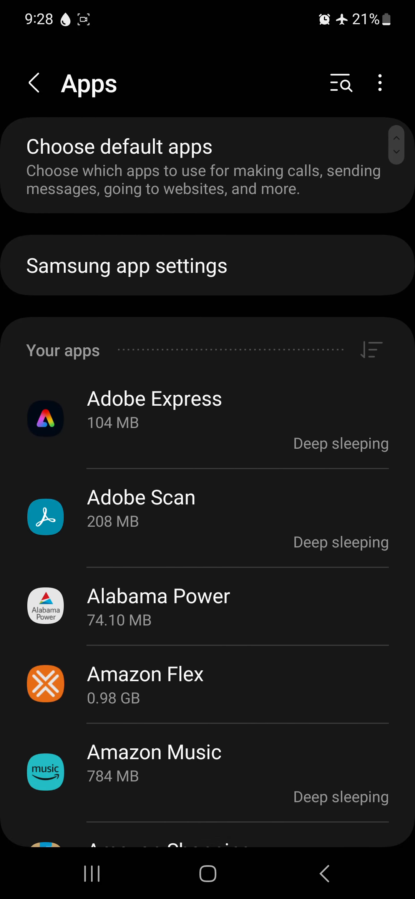
left_click(340, 84)
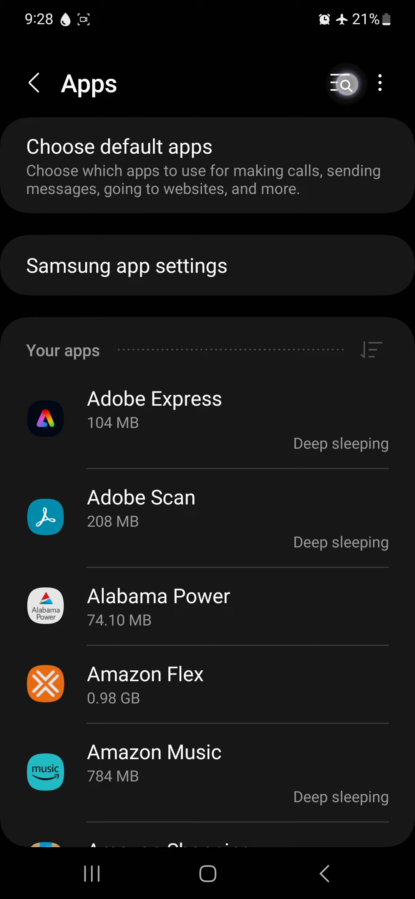
type("sma")
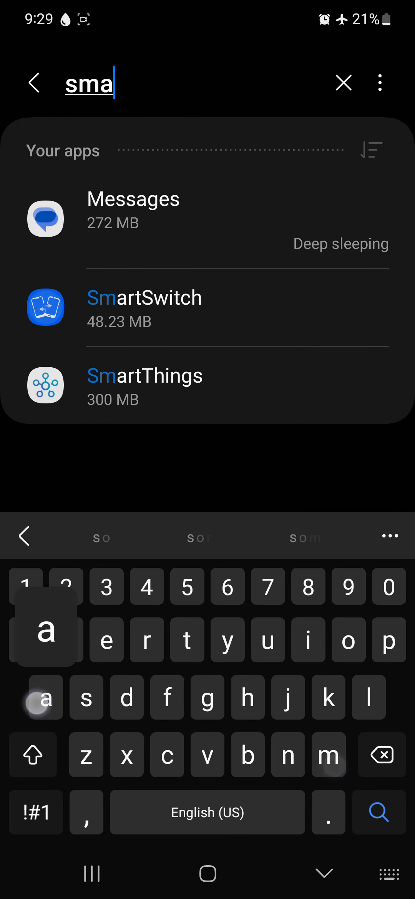
Step: From SmartSwitch's app info, view its storage and confirm uninstalling it with OK
left_click(145, 298)
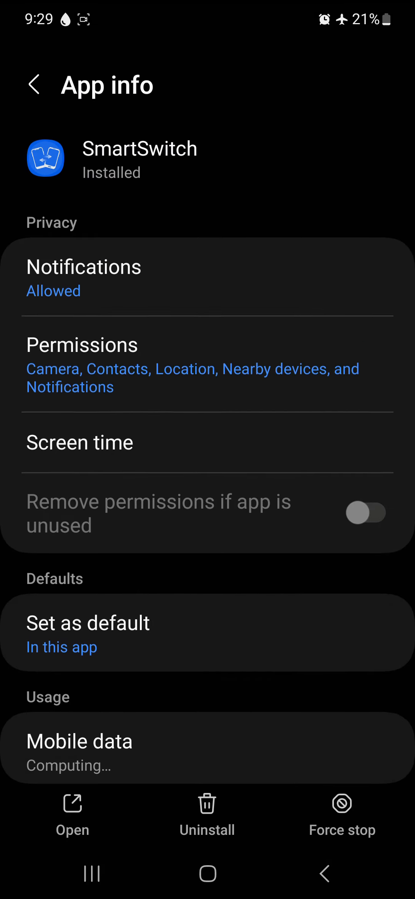
left_click(367, 512)
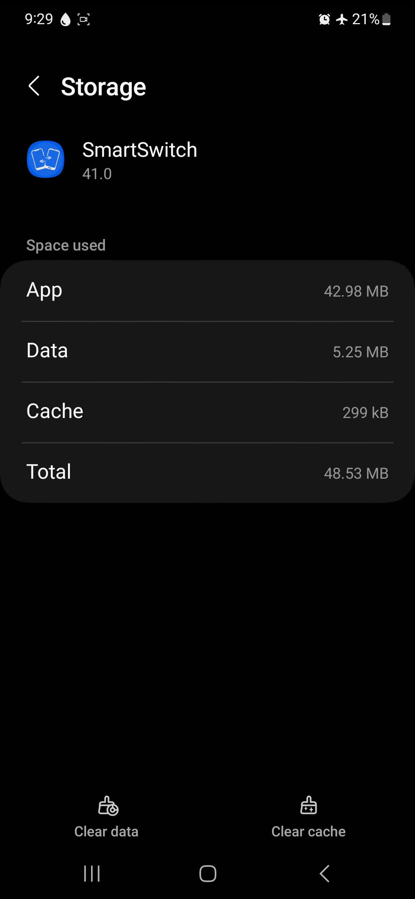
left_click(308, 826)
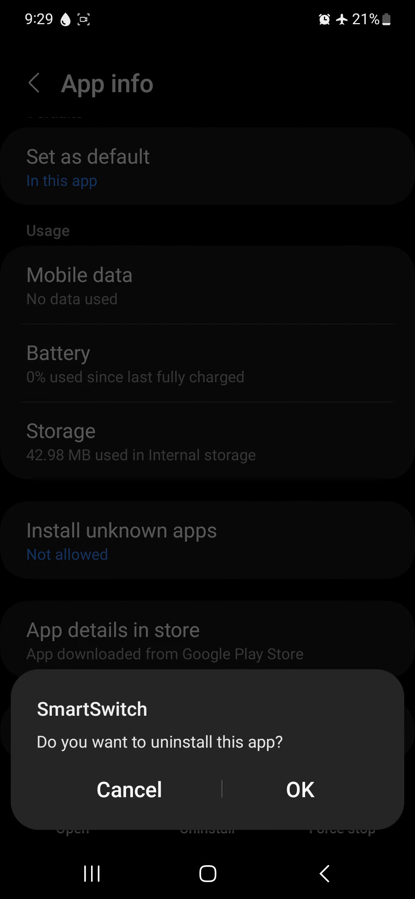
left_click(128, 790)
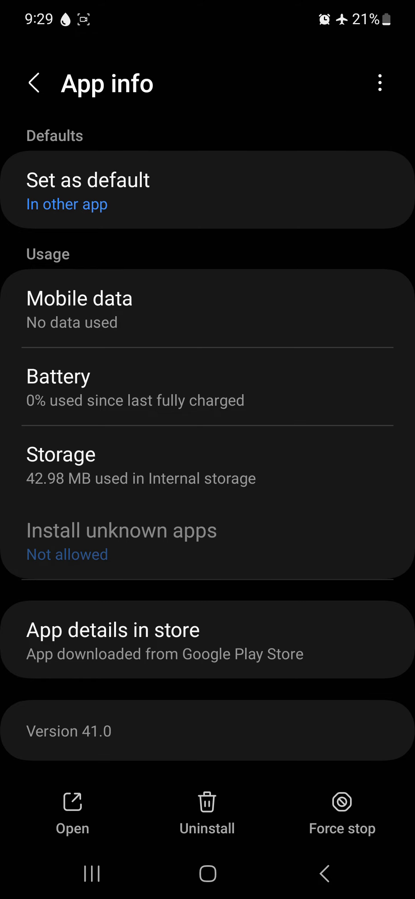
Step: Search the apps list for 'smart' and bring up SmartThings' app info
left_click(34, 83)
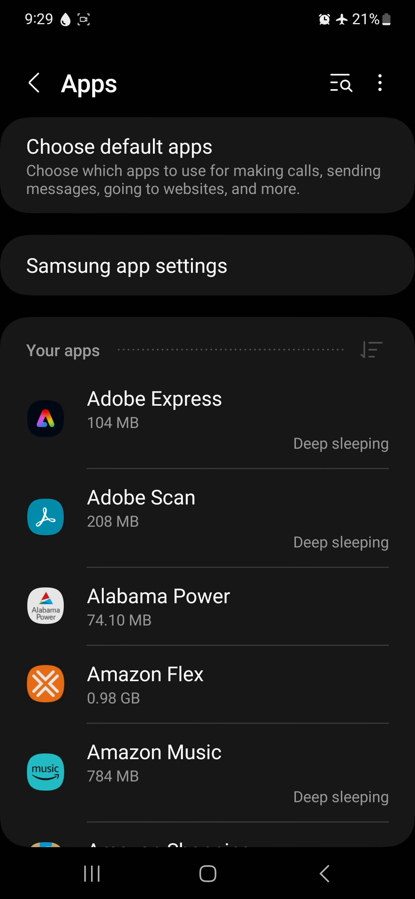
left_click(340, 84)
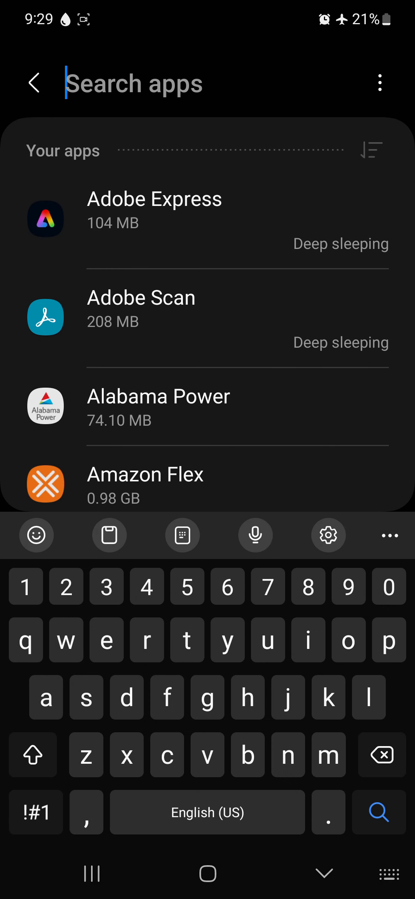
type("smart")
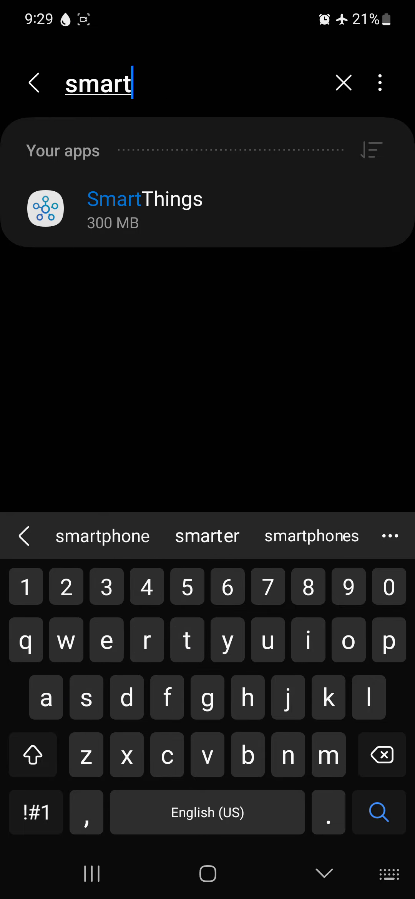
left_click(145, 208)
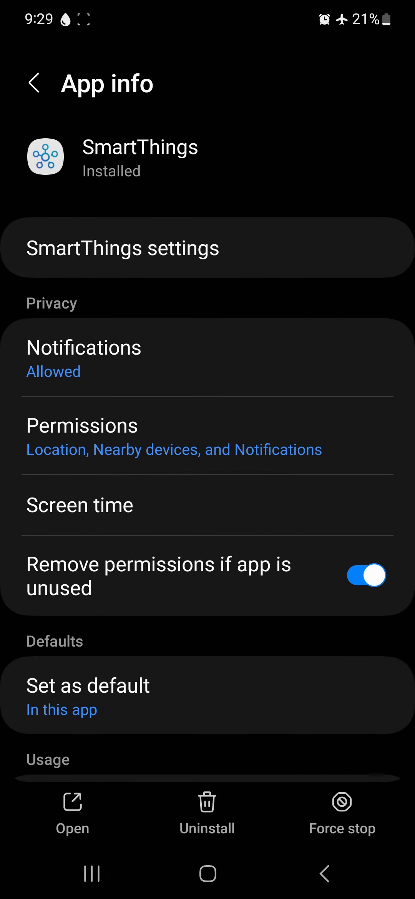
Step: Clear all of SmartThings' stored data, confirm Delete, and return to its app info page
scroll("down", 3)
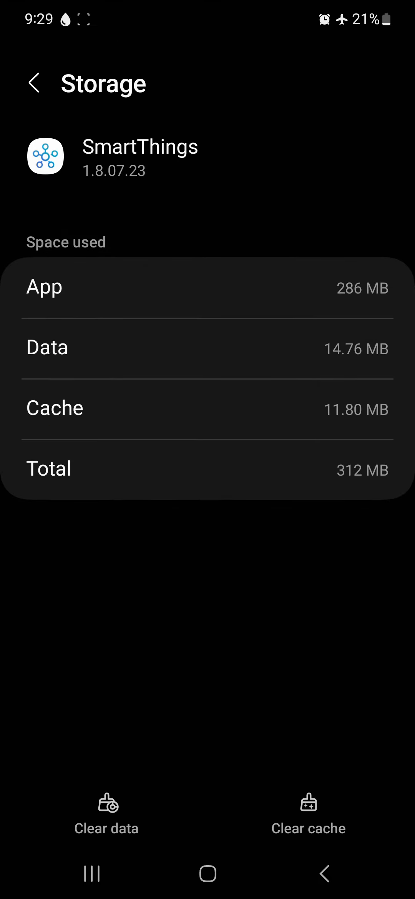
left_click(105, 818)
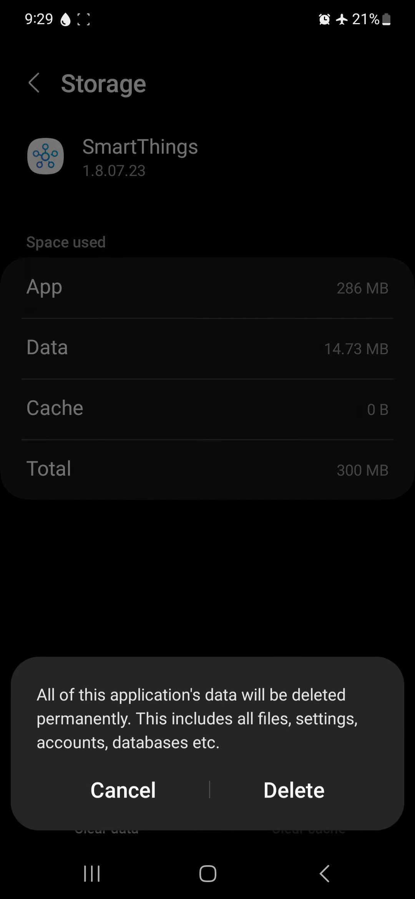
left_click(122, 791)
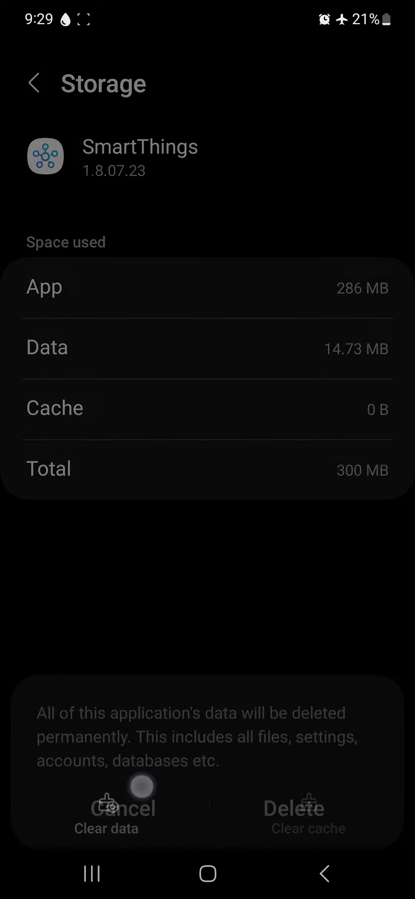
left_click(294, 807)
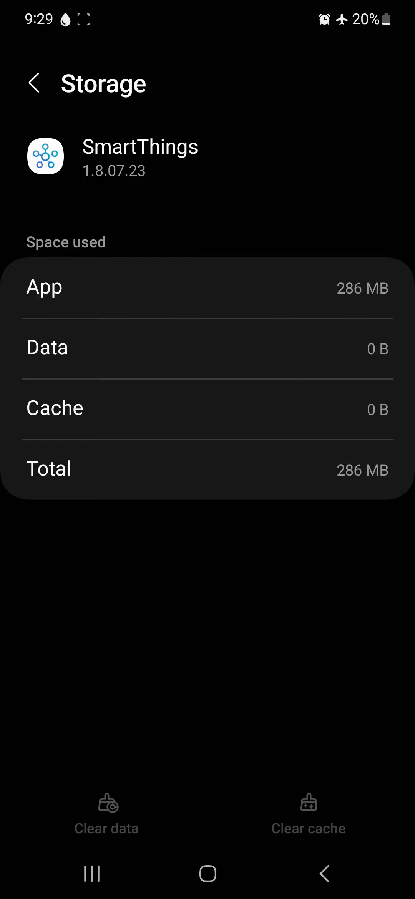
left_click(34, 83)
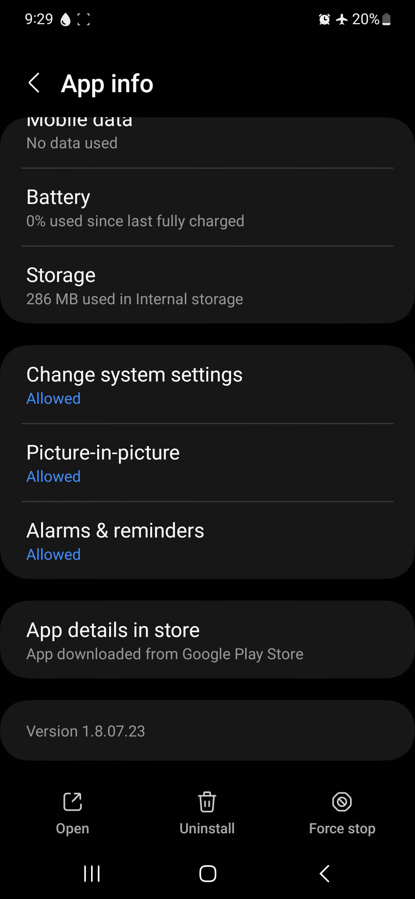
Step: Leave Settings for the home screen and pull down the notification shade
left_click(36, 83)
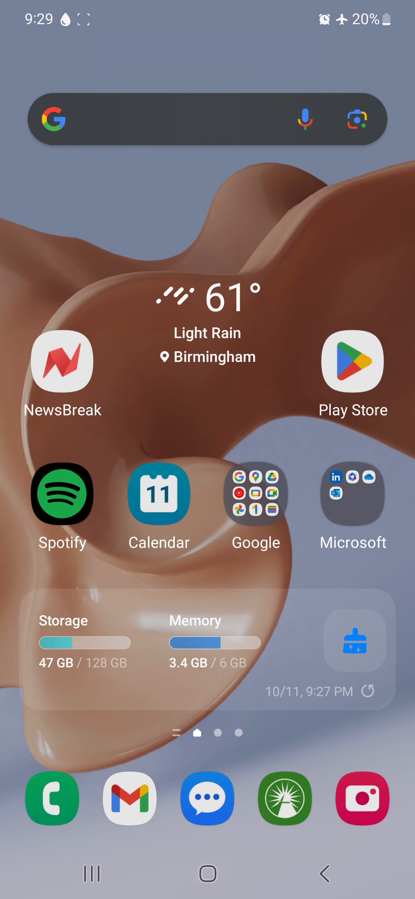
scroll("down", 3)
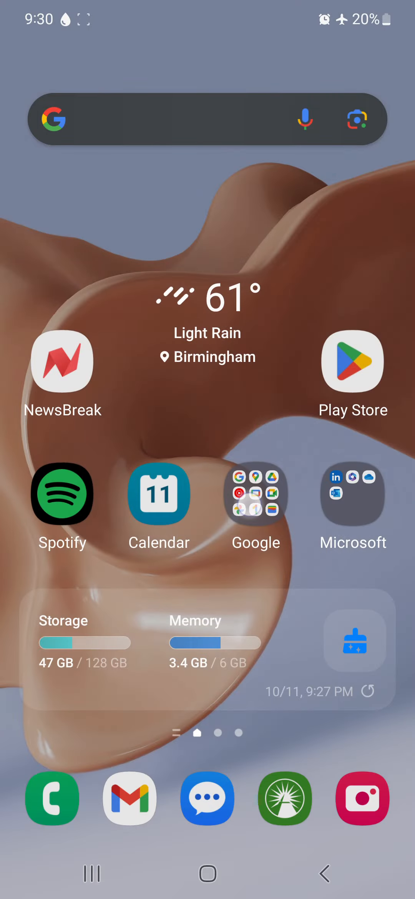
scroll("down", 3)
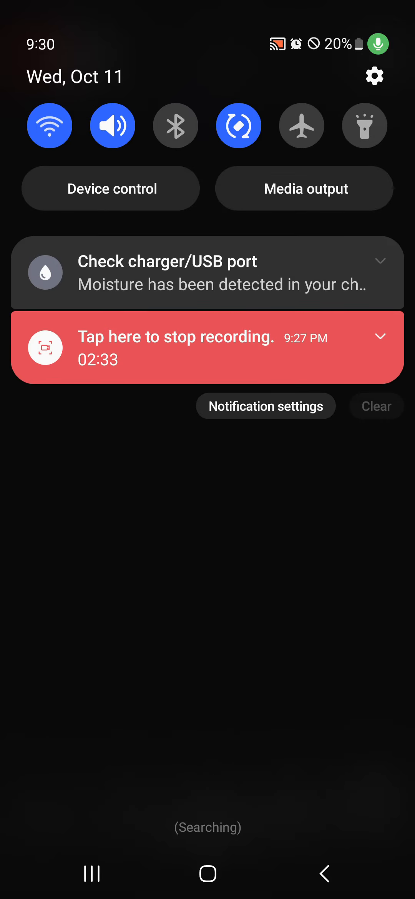
Step: Browse the YouTube Library watch history, then reveal the notification shade with the moisture warning
left_click(176, 125)
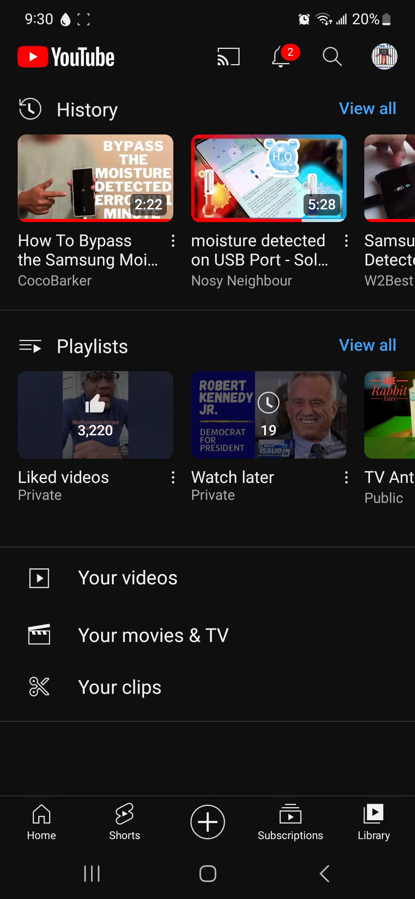
scroll("left", 3)
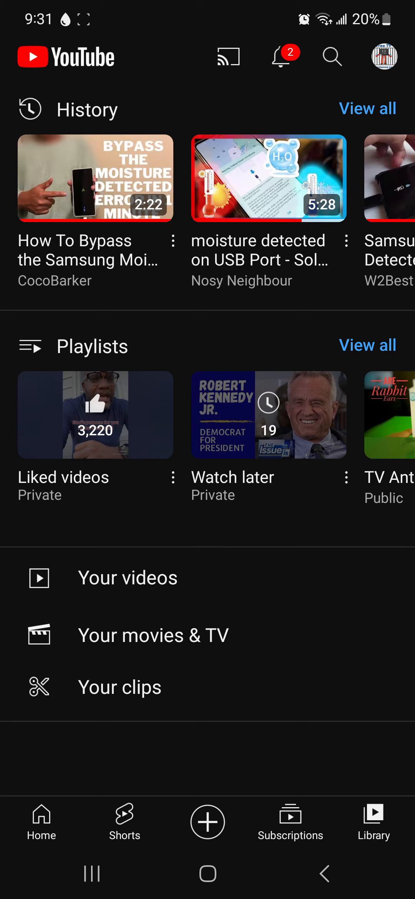
scroll("left", 3)
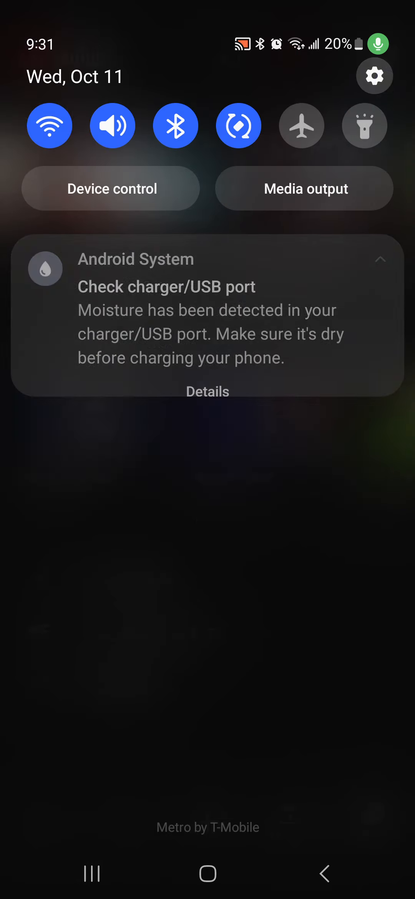
Step: In Settings > Apps, close the sort options and search for 'usb'
left_click(375, 75)
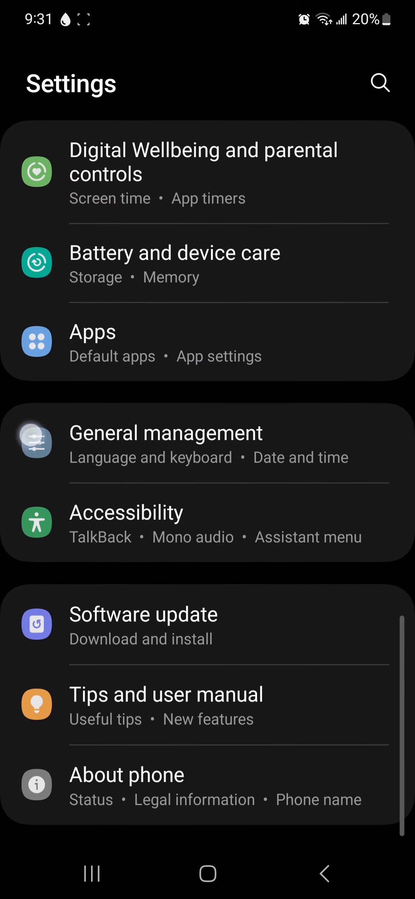
left_click(92, 331)
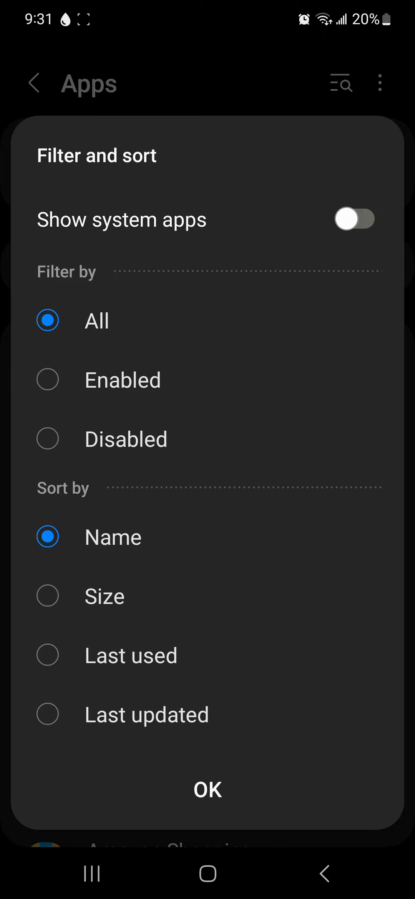
left_click(207, 789)
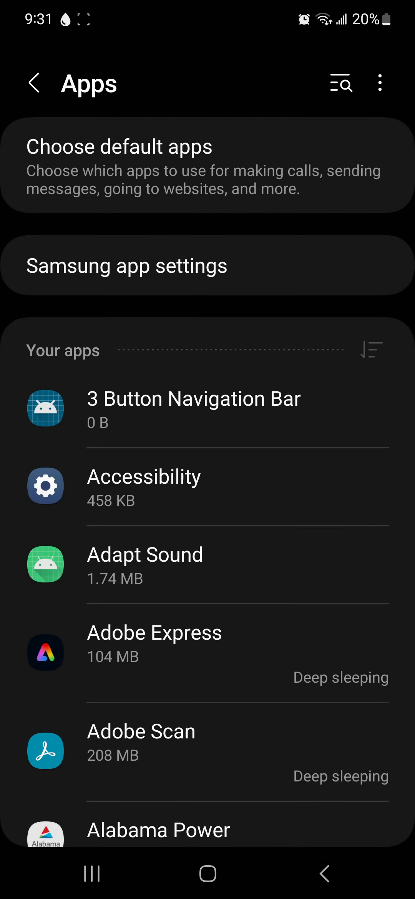
type("u")
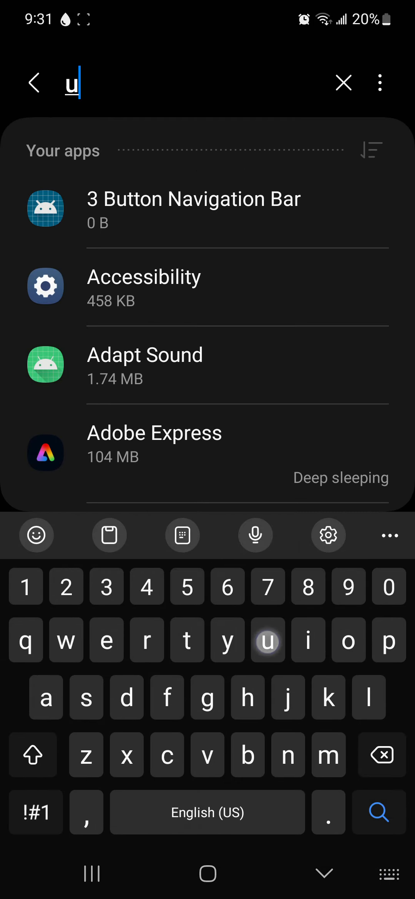
type("sb")
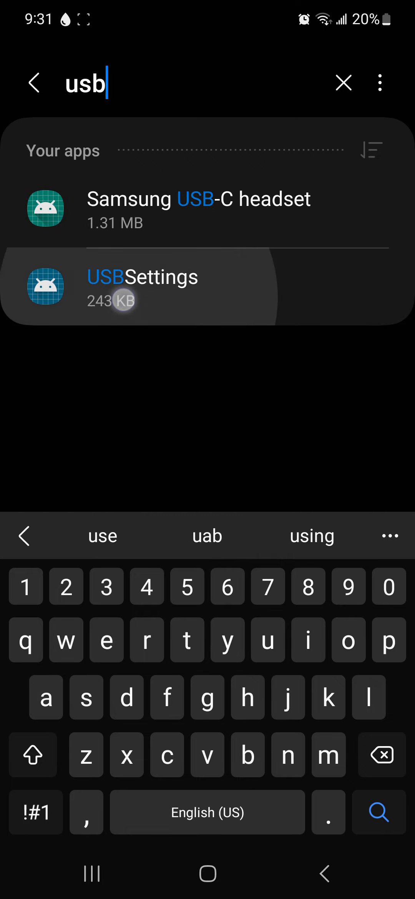
Step: From USBSettings' app entry, clear its stored data and go back
left_click(143, 277)
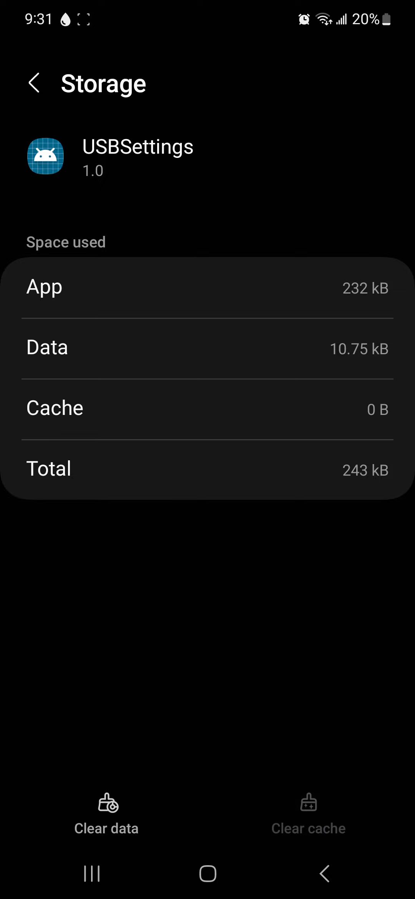
left_click(34, 83)
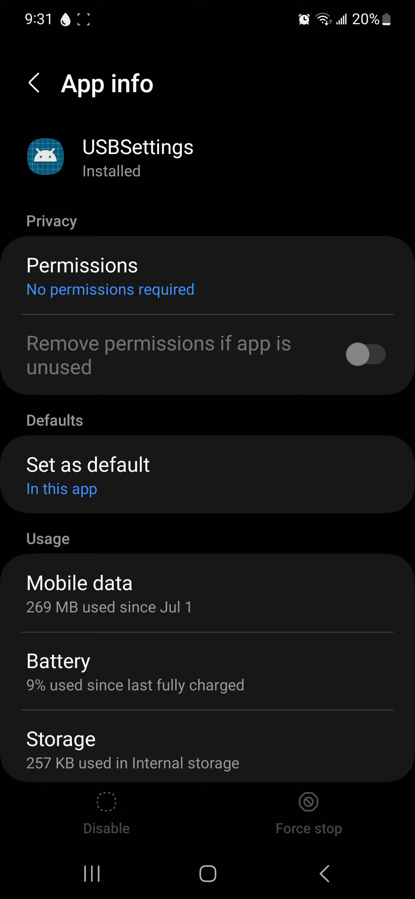
left_click(35, 83)
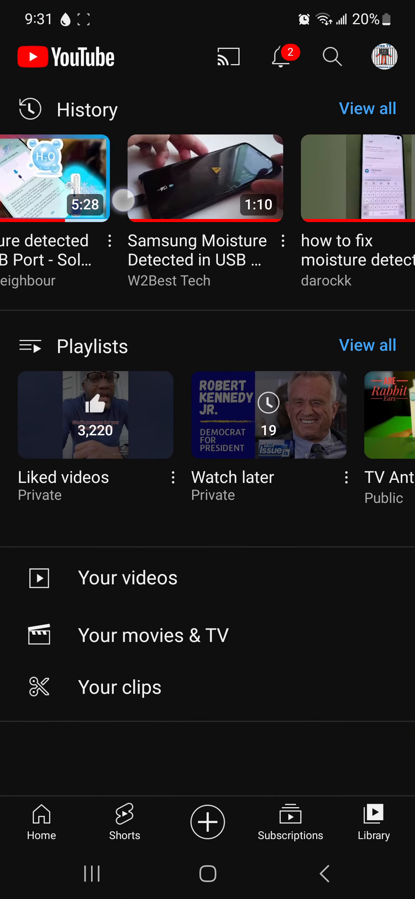
Step: Acknowledge the 'Unplug charger immediately' warning with OK, leaving the plain home screen
scroll("left", 3)
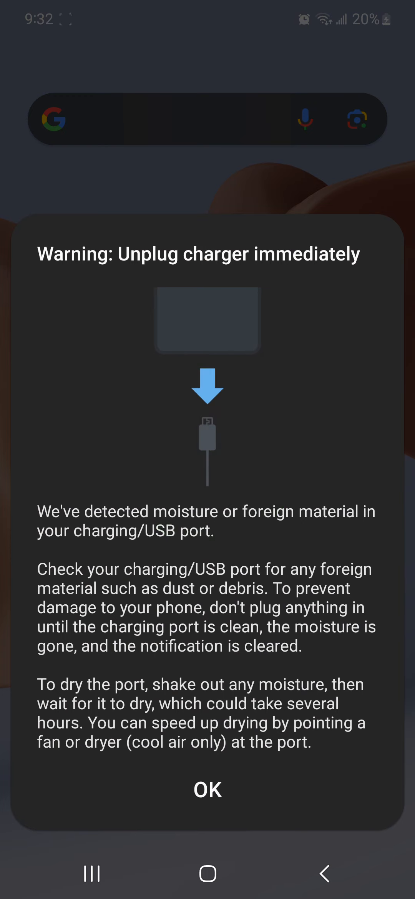
left_click(207, 789)
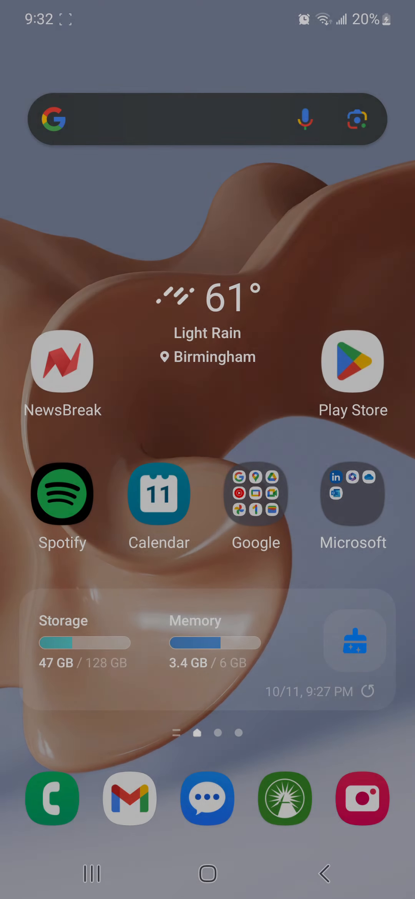